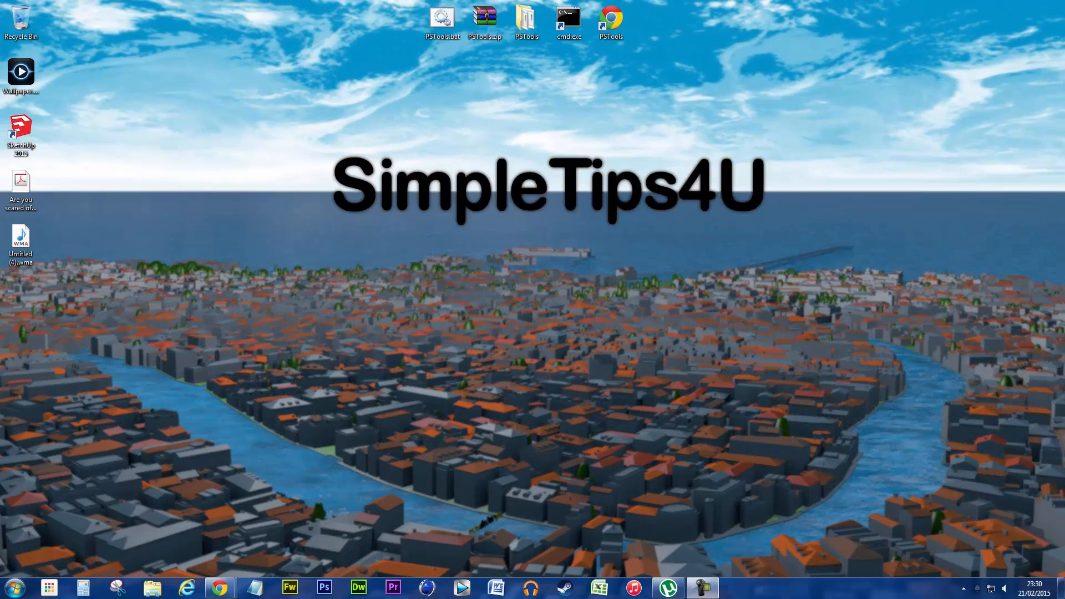
mouse_move(263, 332)
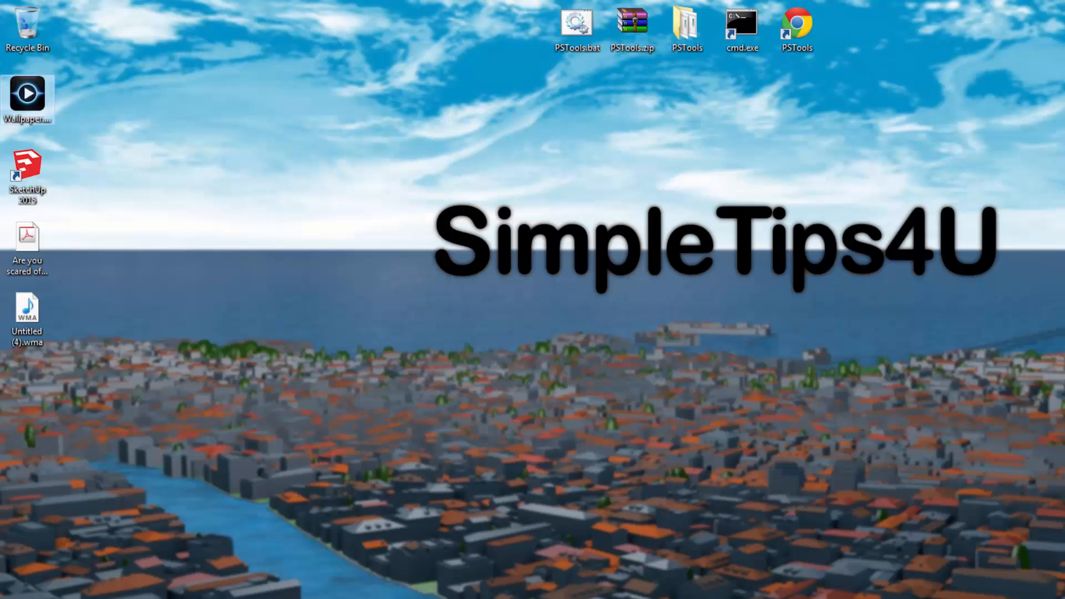
Step: Extract PSTools.zip into a PSTools folder
left_click(632, 27)
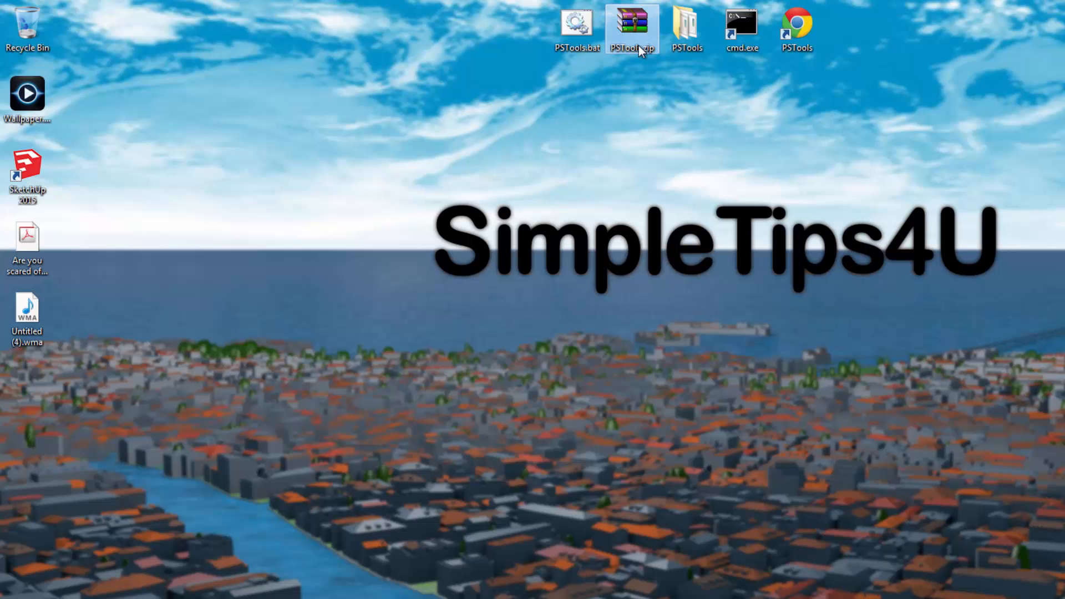
right_click(630, 28)
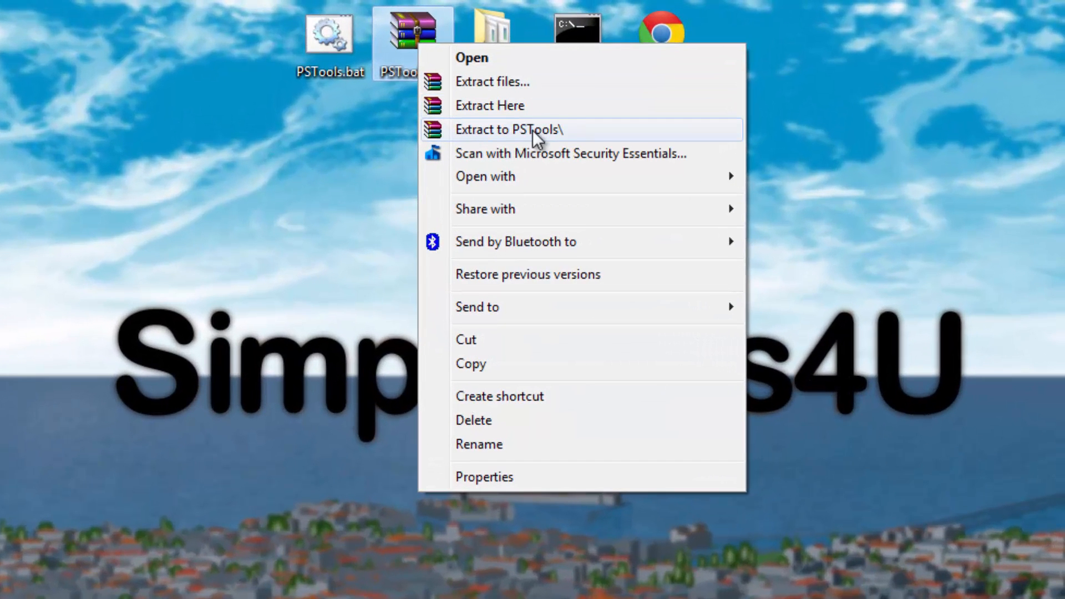
left_click(508, 129)
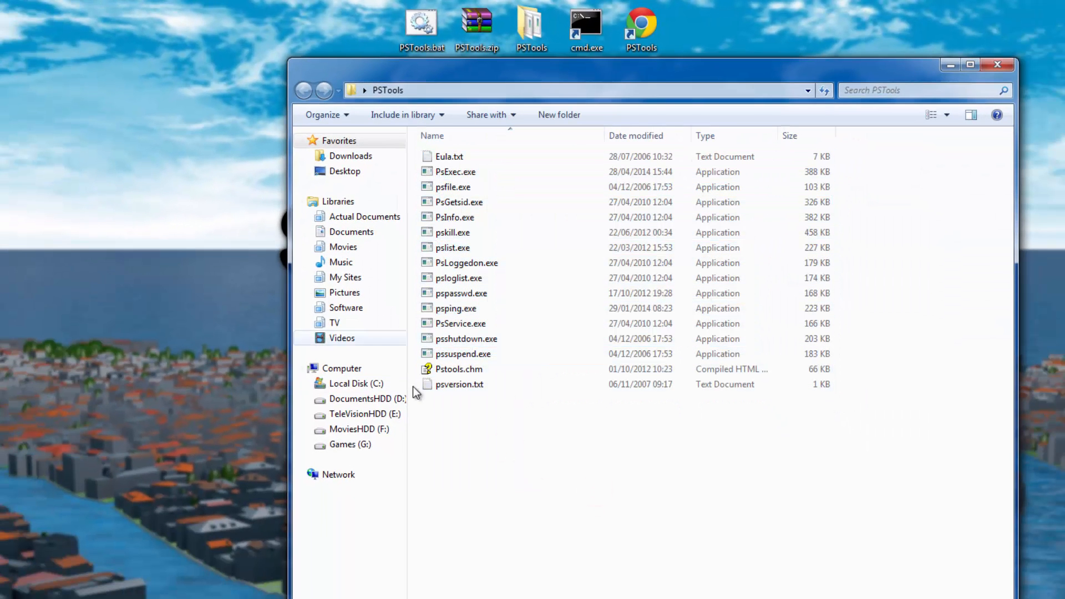
Step: Try running PsExec.exe from the extracted folder, then launch cmd.exe
double_click(455, 171)
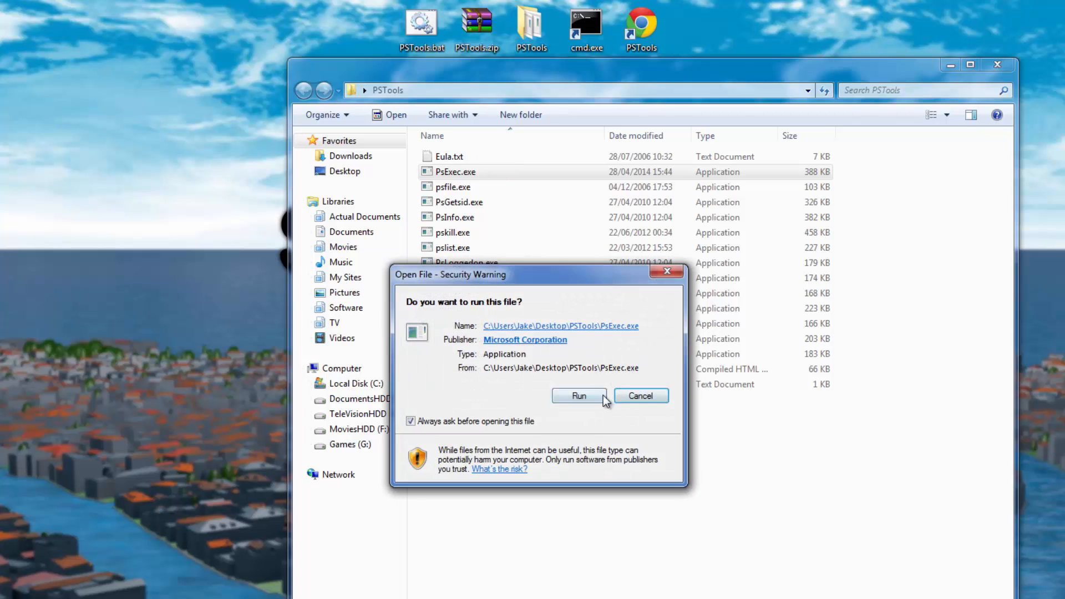
left_click(578, 396)
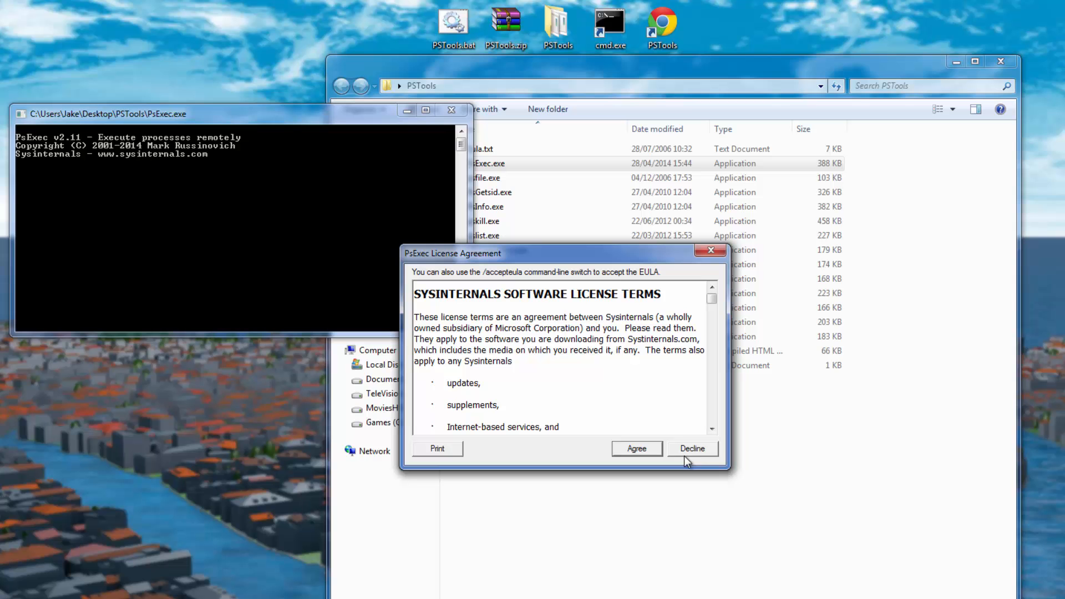
mouse_move(635, 448)
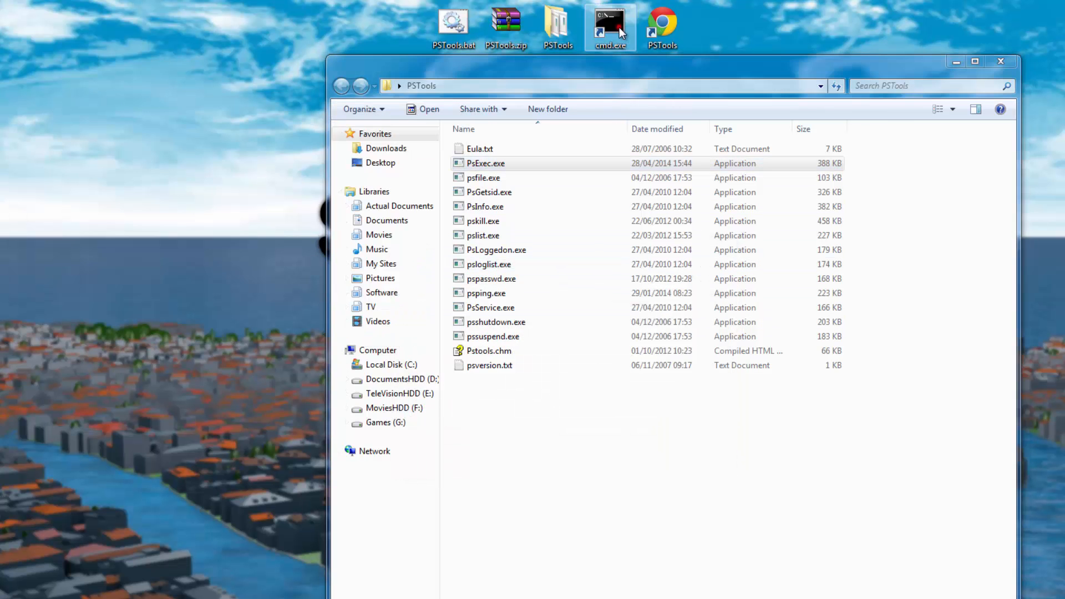
double_click(609, 20)
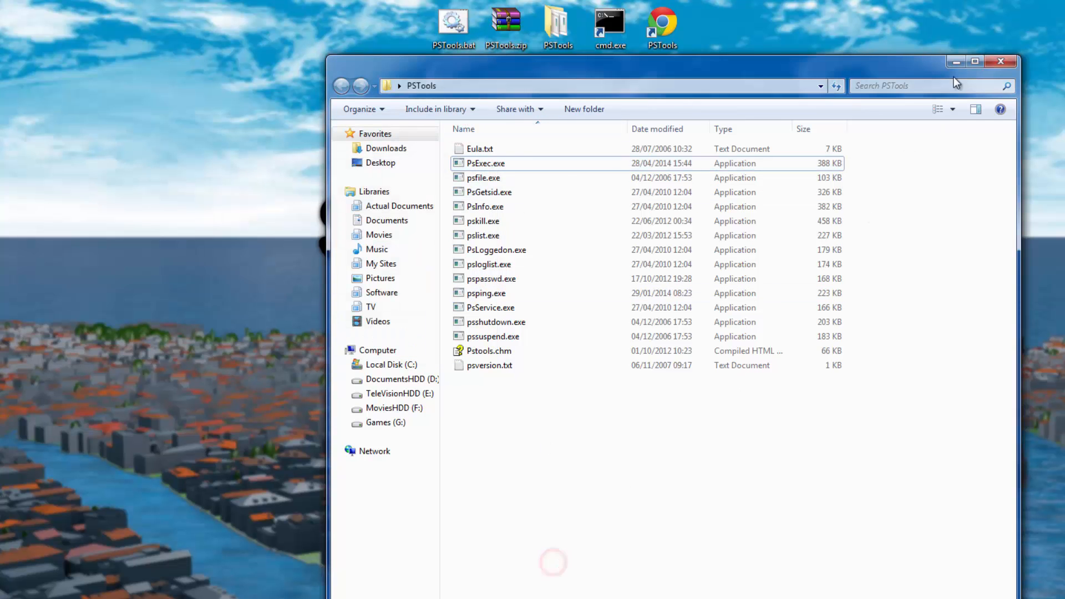
Step: Copy the PSTools.bat script into Notepad and save it to the desktop as Test.bat
right_click(453, 19)
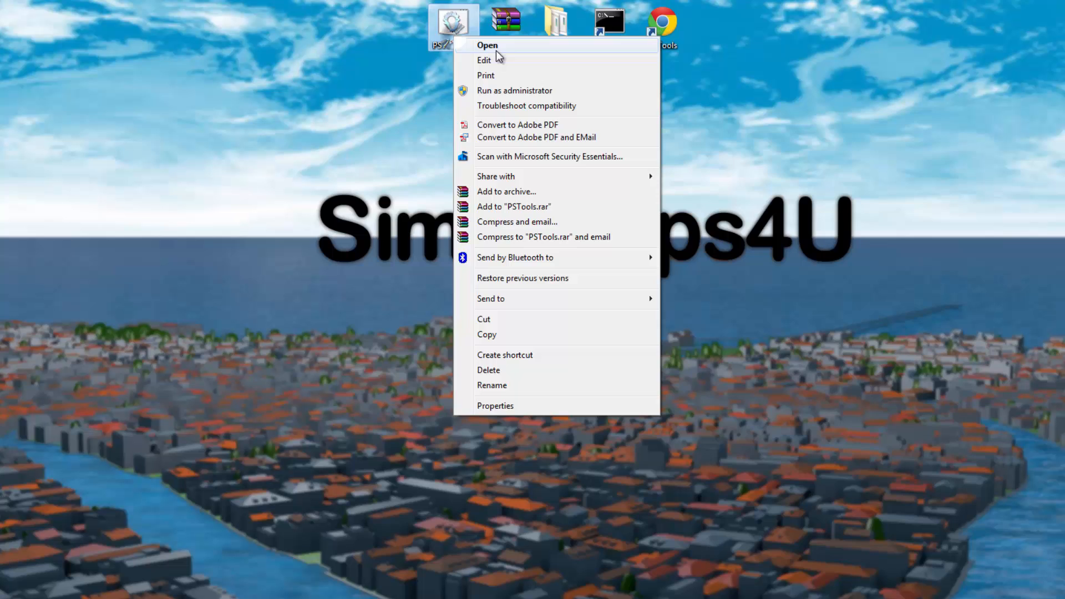
left_click(483, 60)
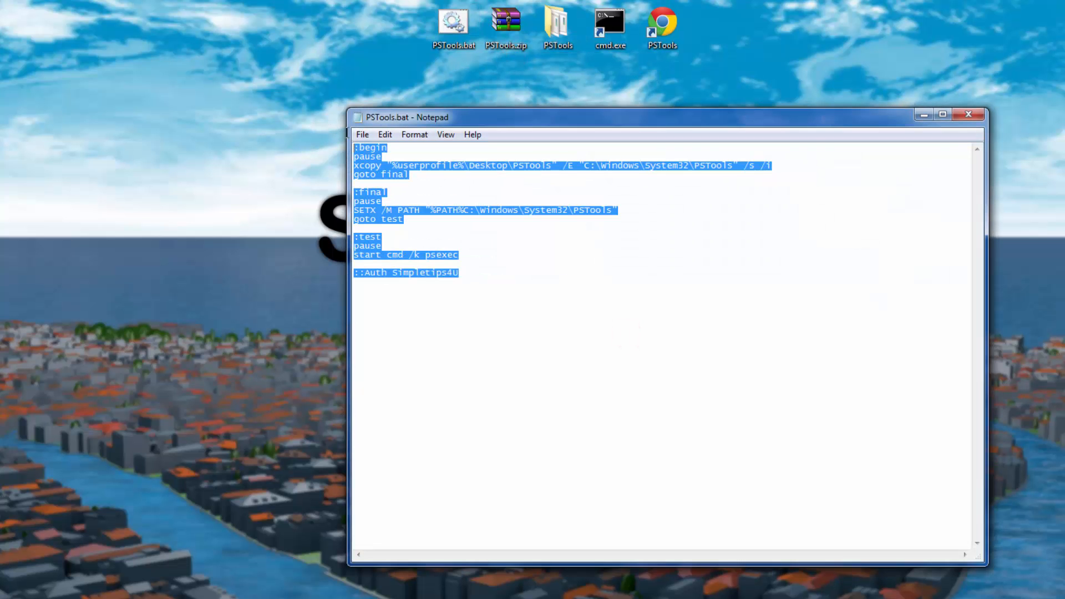
left_click(14, 591)
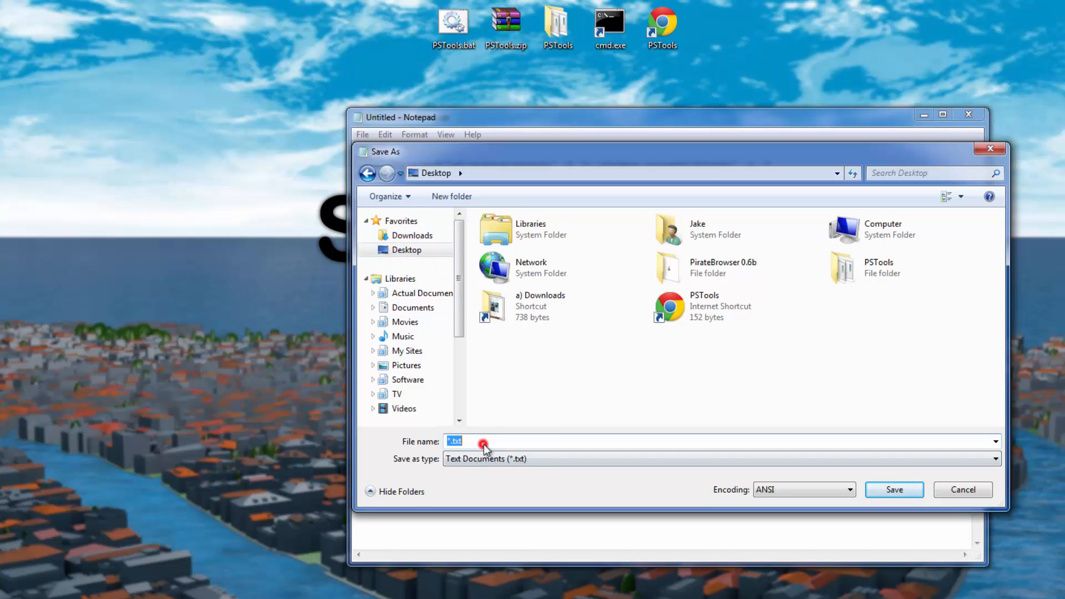
type("Test.bat")
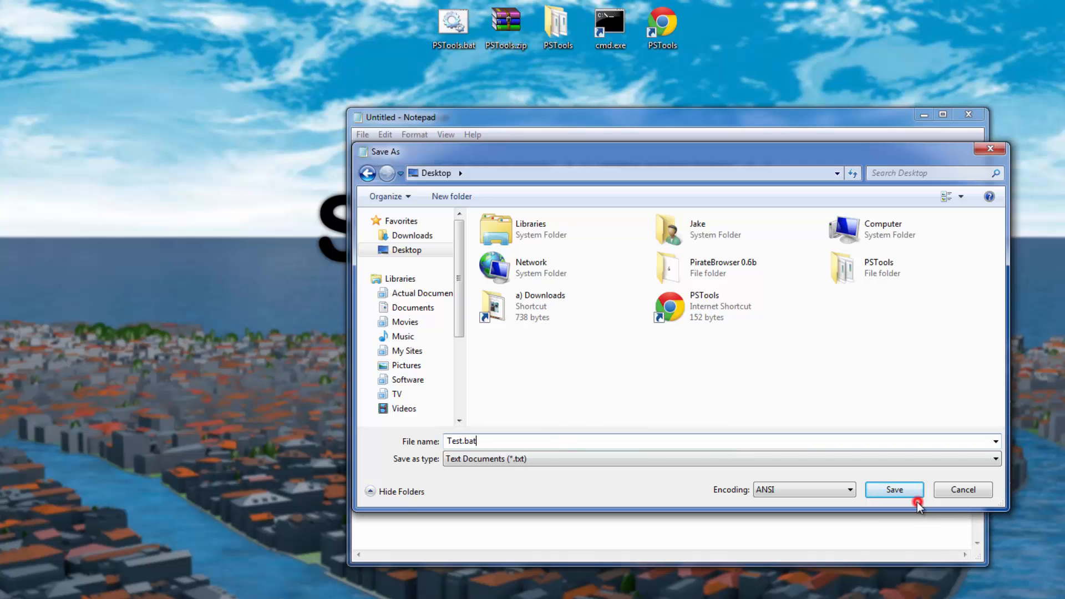
left_click(893, 489)
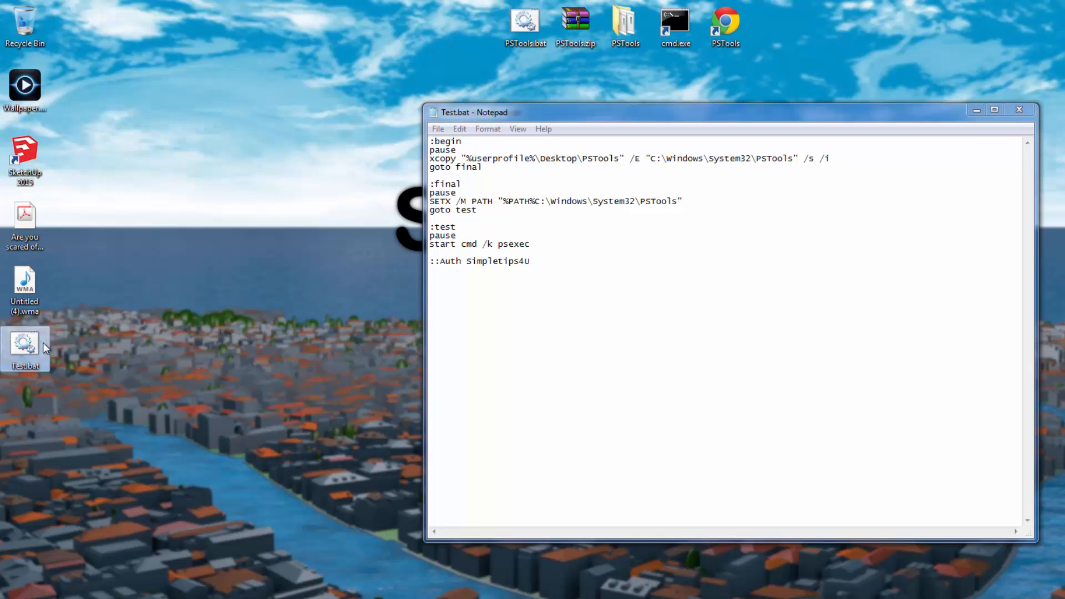
mouse_move(25, 346)
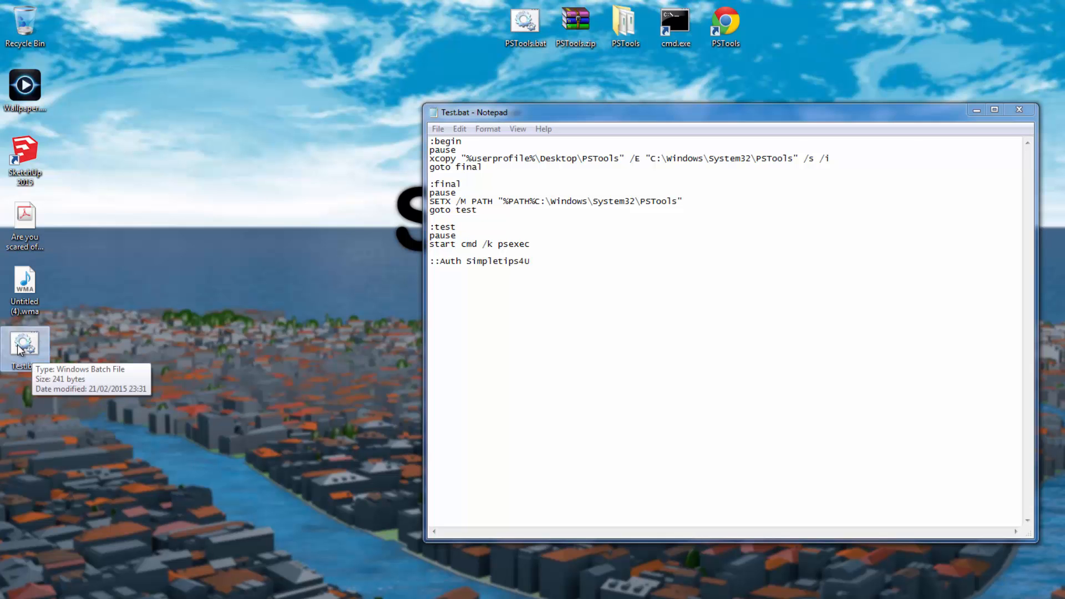
mouse_move(624, 27)
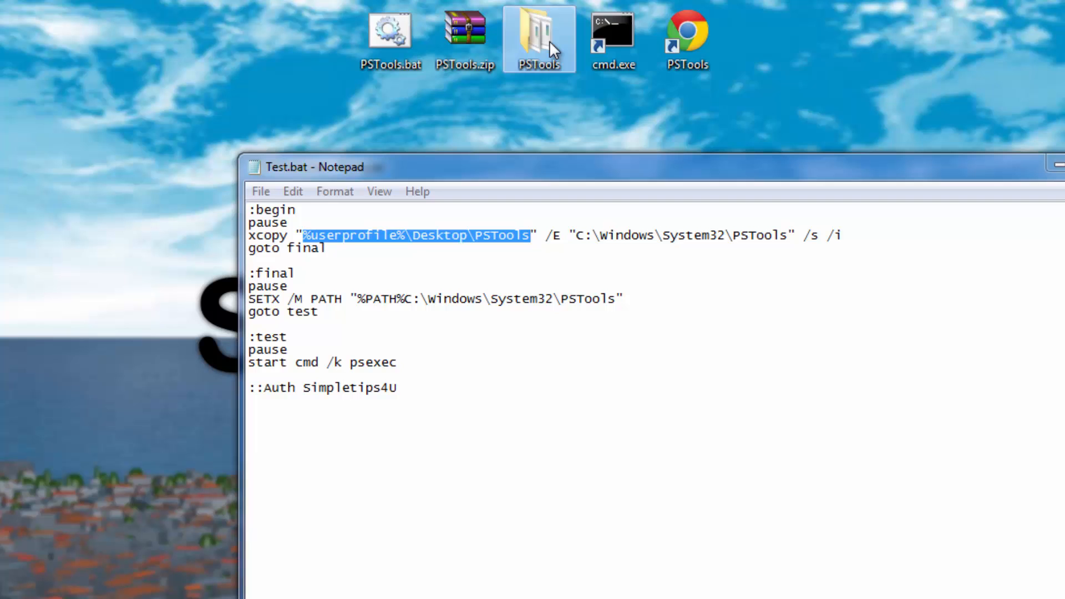
mouse_move(582, 126)
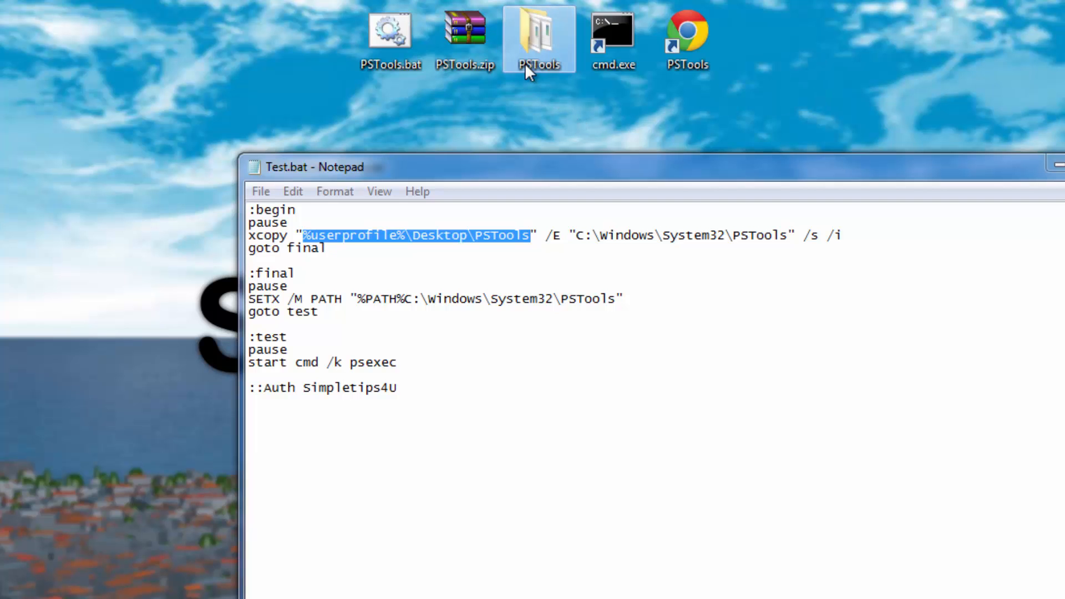
mouse_move(548, 72)
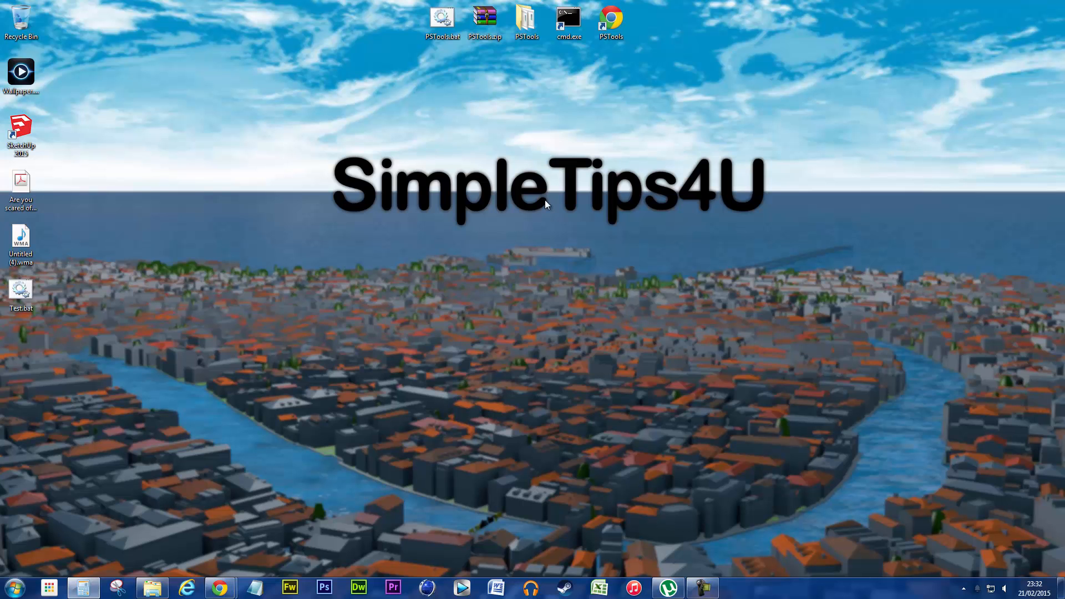
Step: Open the desktop PSTools folder to review its tools, then bring up its Copy option
left_click(526, 19)
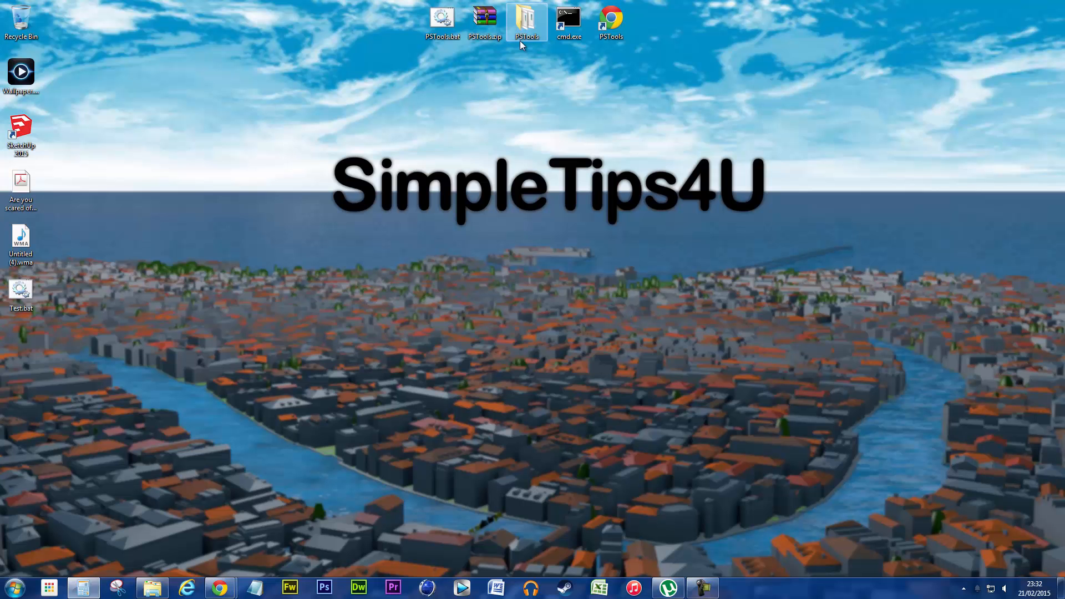
left_click(526, 20)
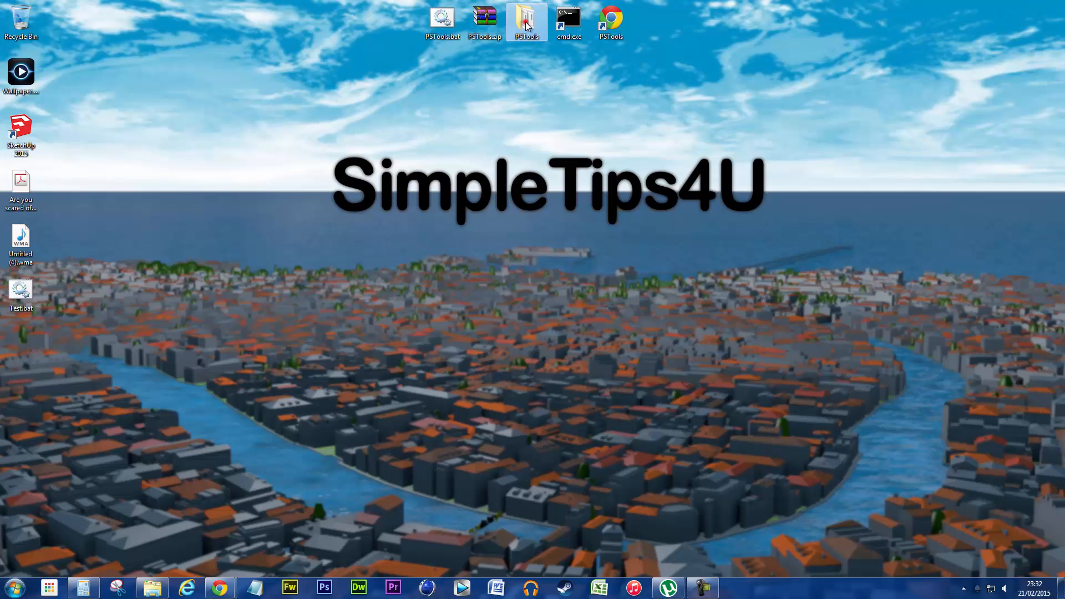
double_click(526, 17)
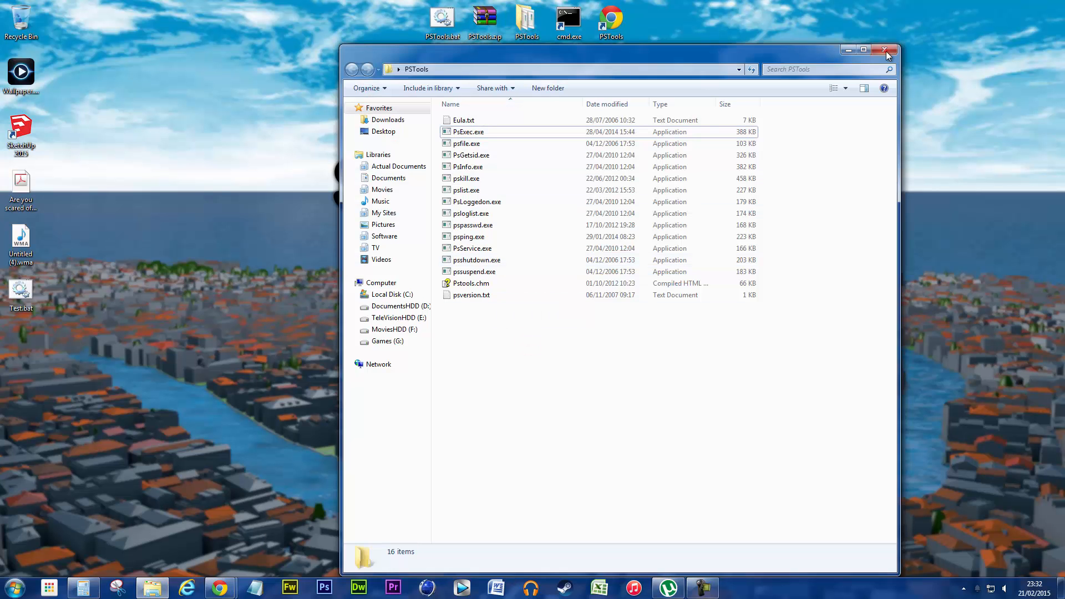
right_click(525, 17)
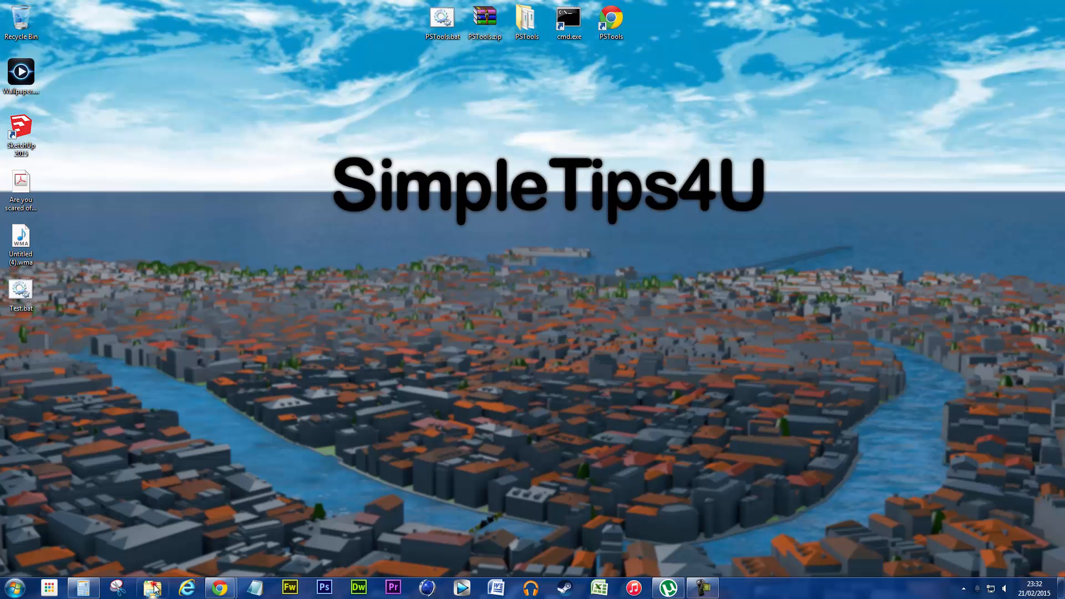
Step: Paste the PSTools folder into C:\Windows\System32, granting administrator permission
left_click(152, 588)
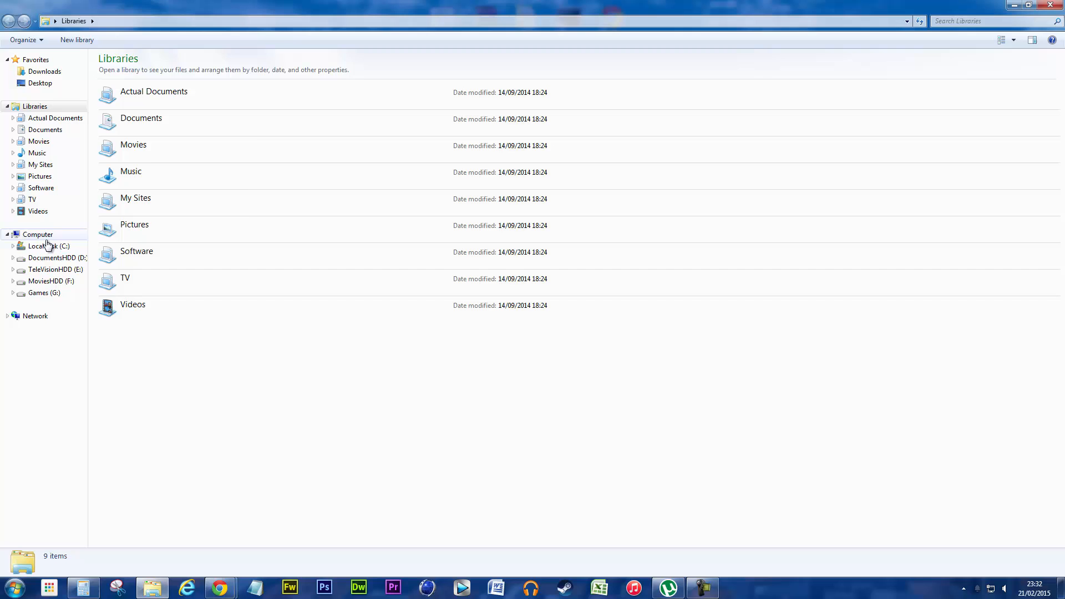
left_click(48, 246)
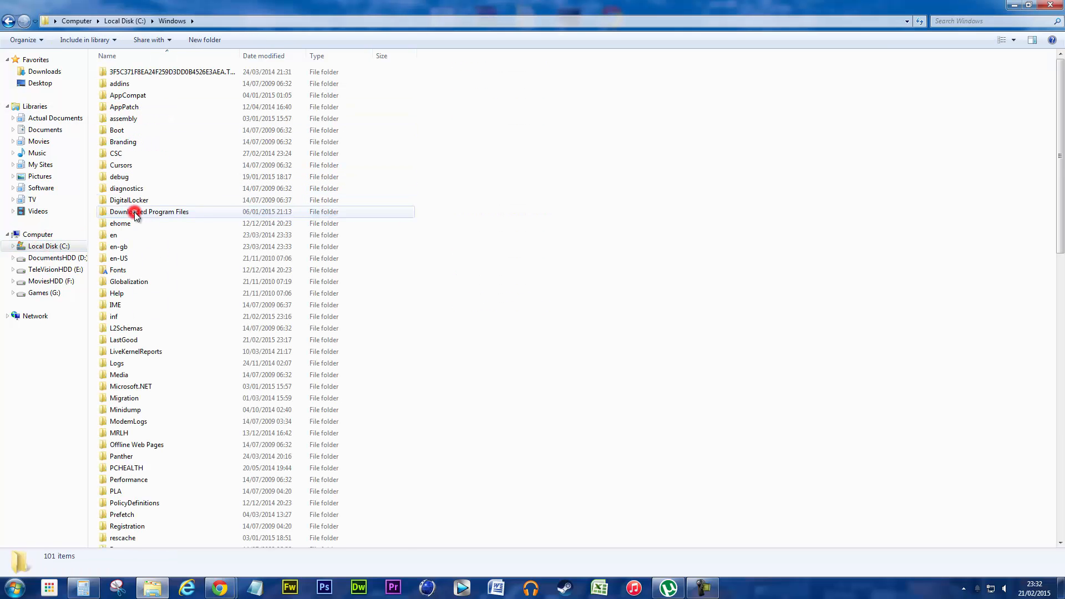
scroll("down", 3)
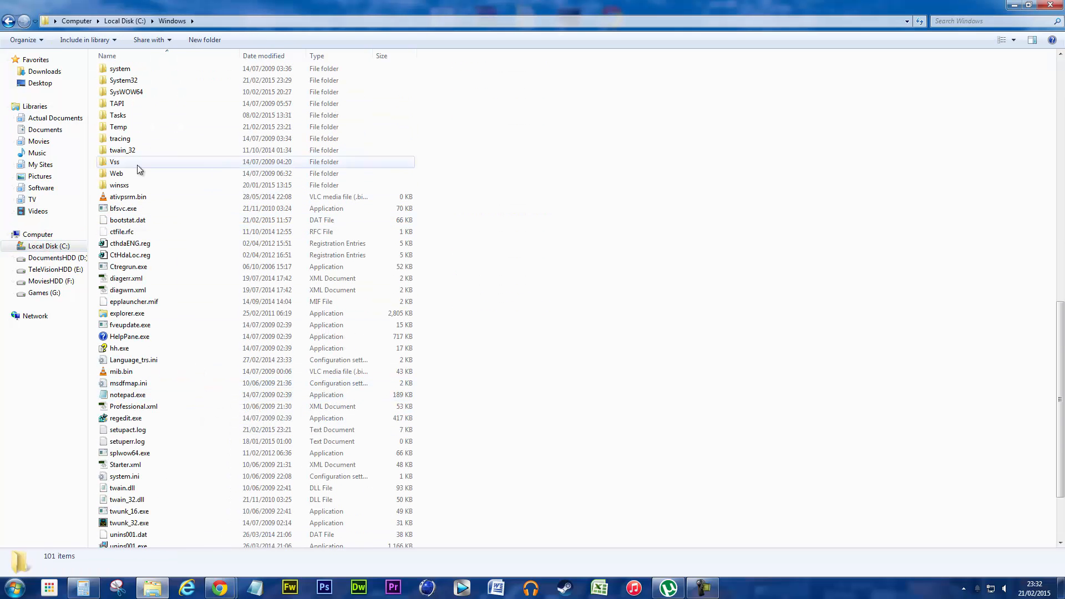
double_click(123, 79)
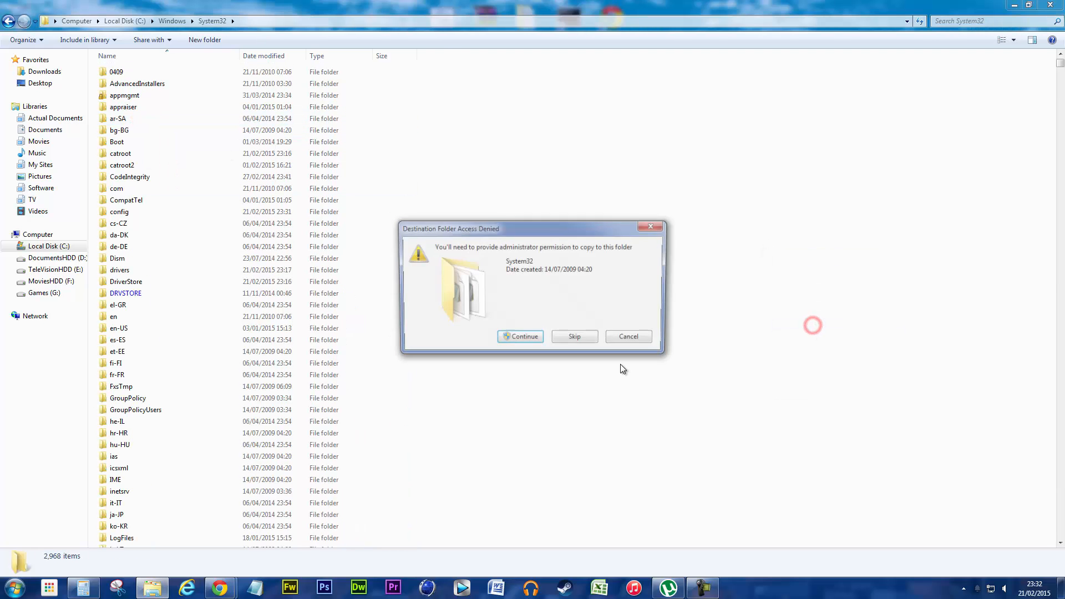
left_click(520, 336)
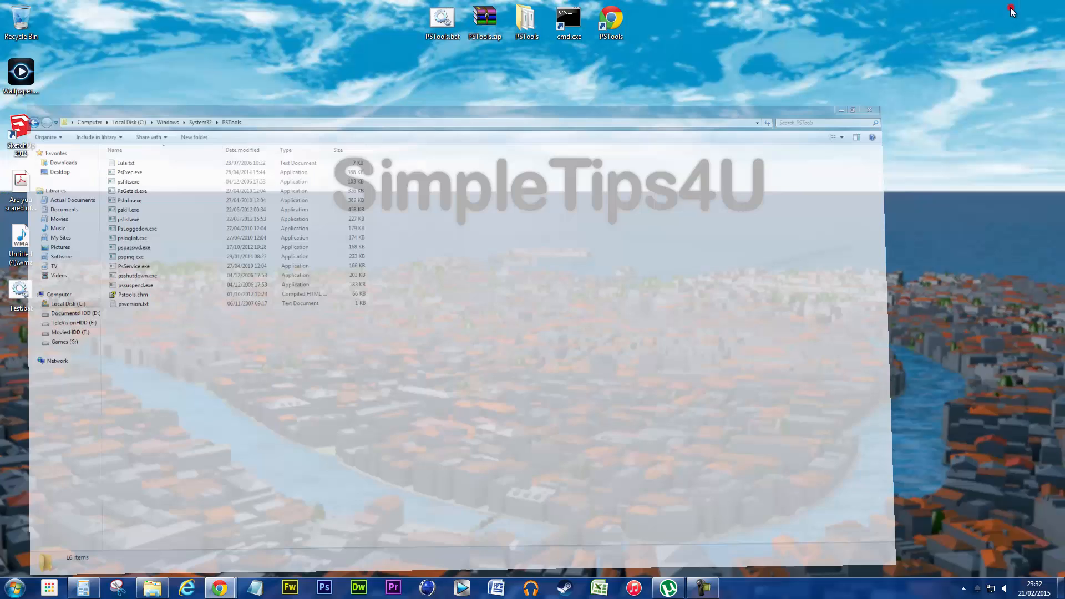
Step: Run psexec in Command Prompt, see the 'not recognized' error, and close the prompt
left_click(871, 109)
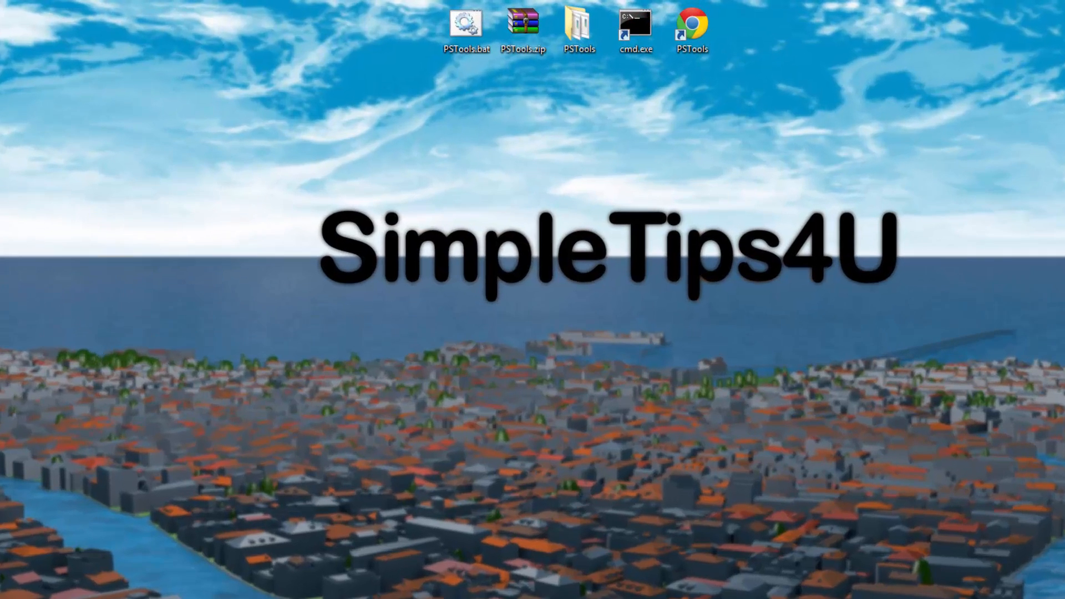
type("psexec")
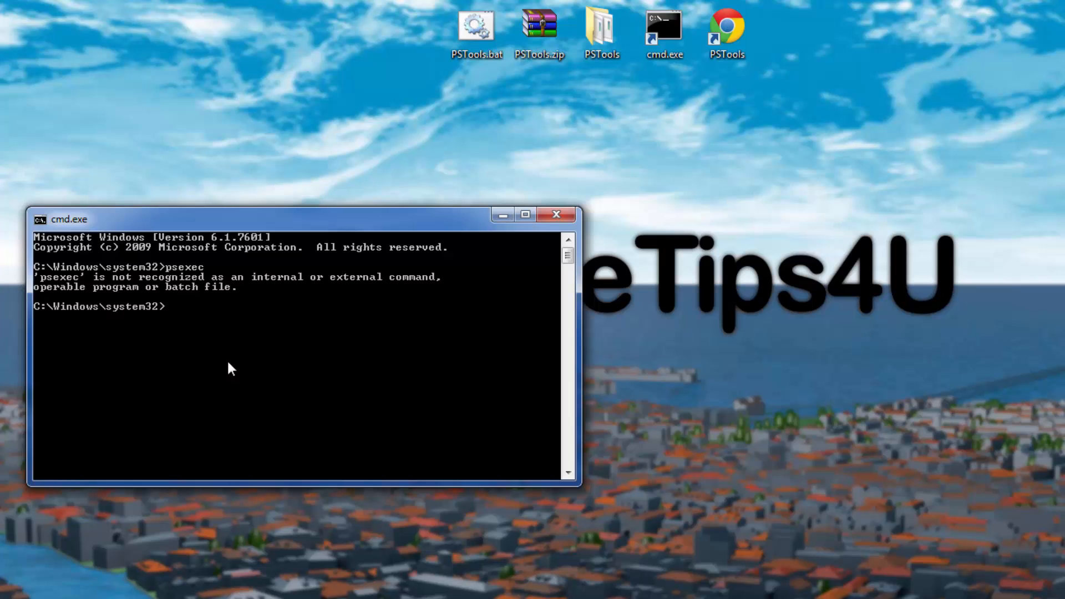
left_click(556, 215)
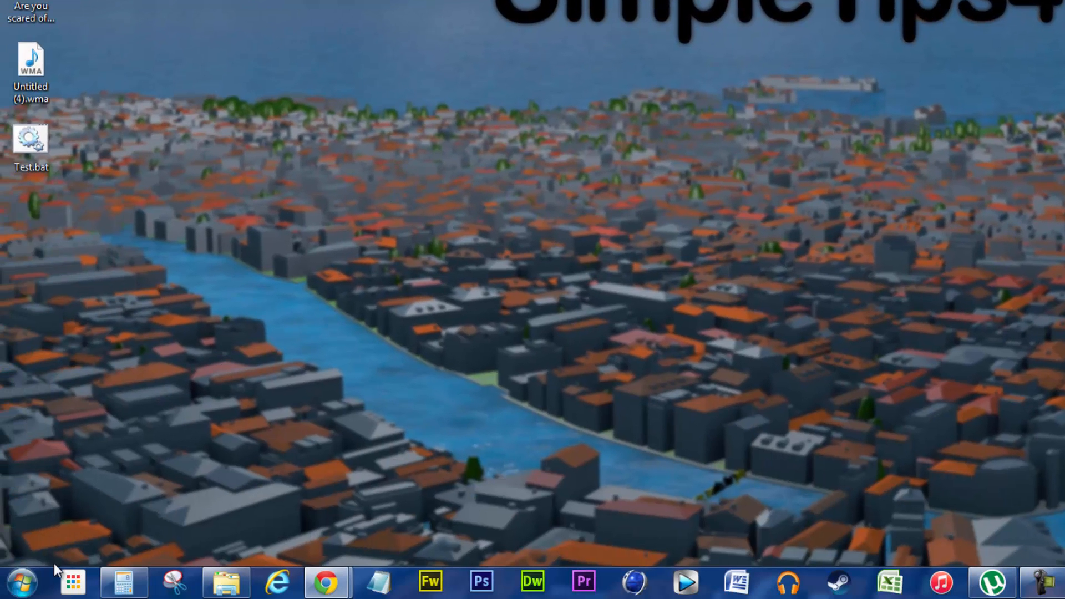
Step: Open Computer Properties > Advanced system settings > Environment Variables
left_click(22, 582)
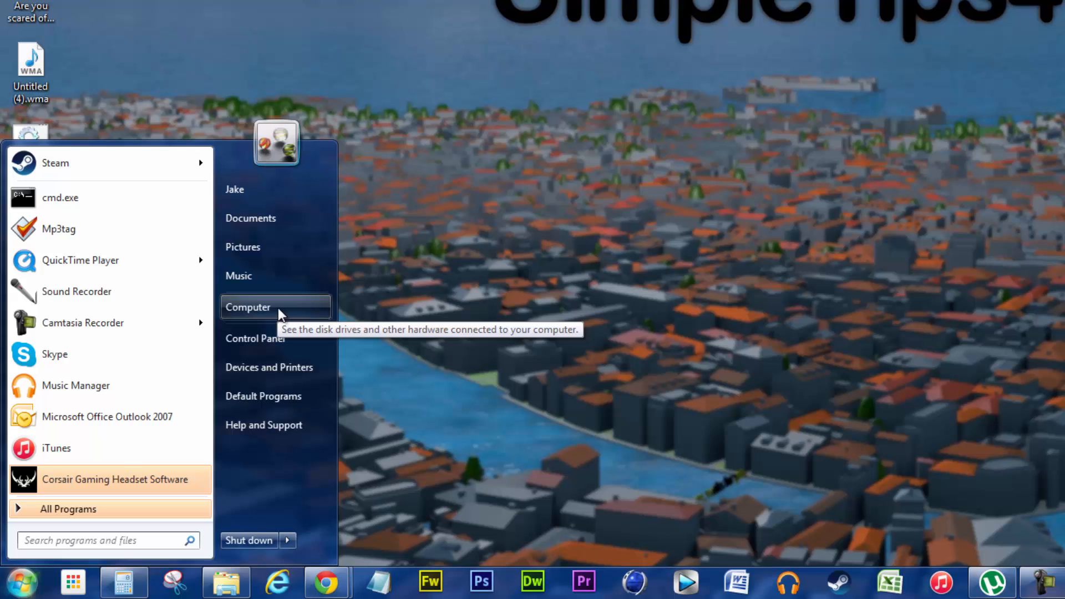
right_click(248, 307)
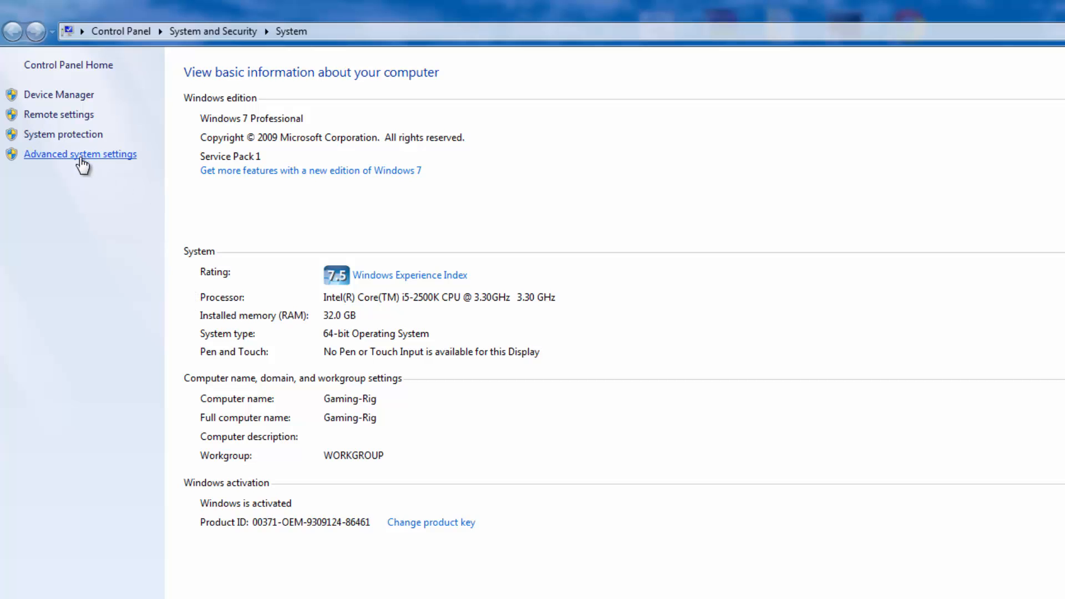
left_click(80, 154)
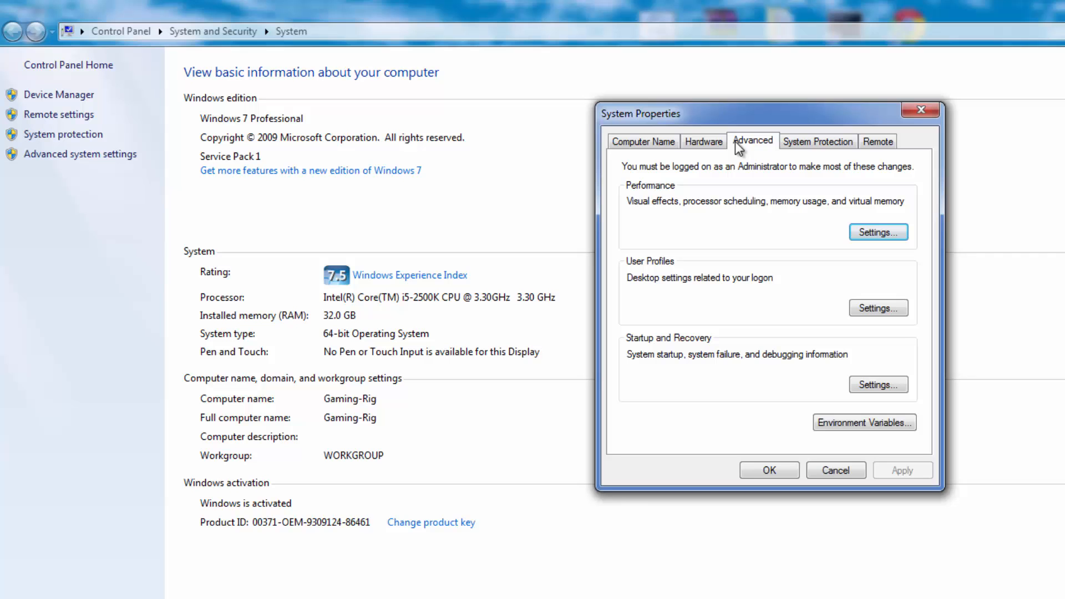
mouse_move(860, 442)
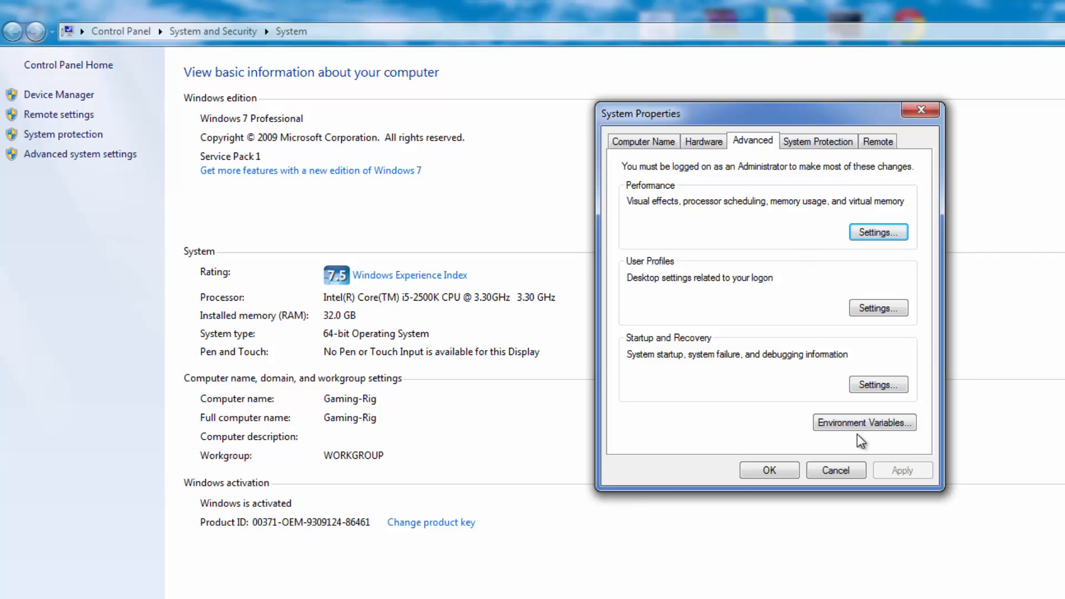
mouse_move(863, 422)
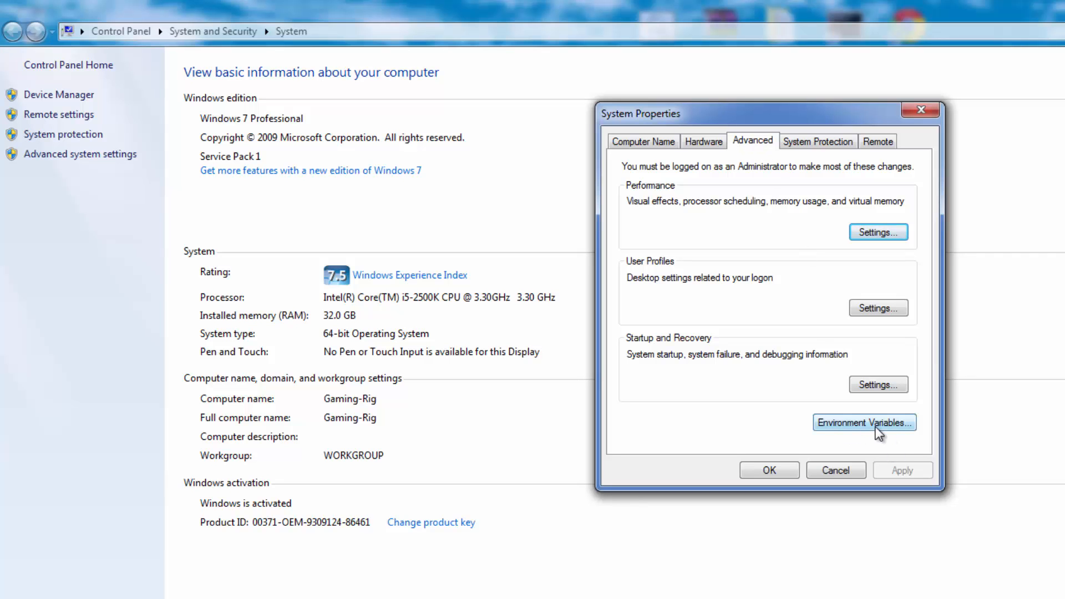
left_click(863, 423)
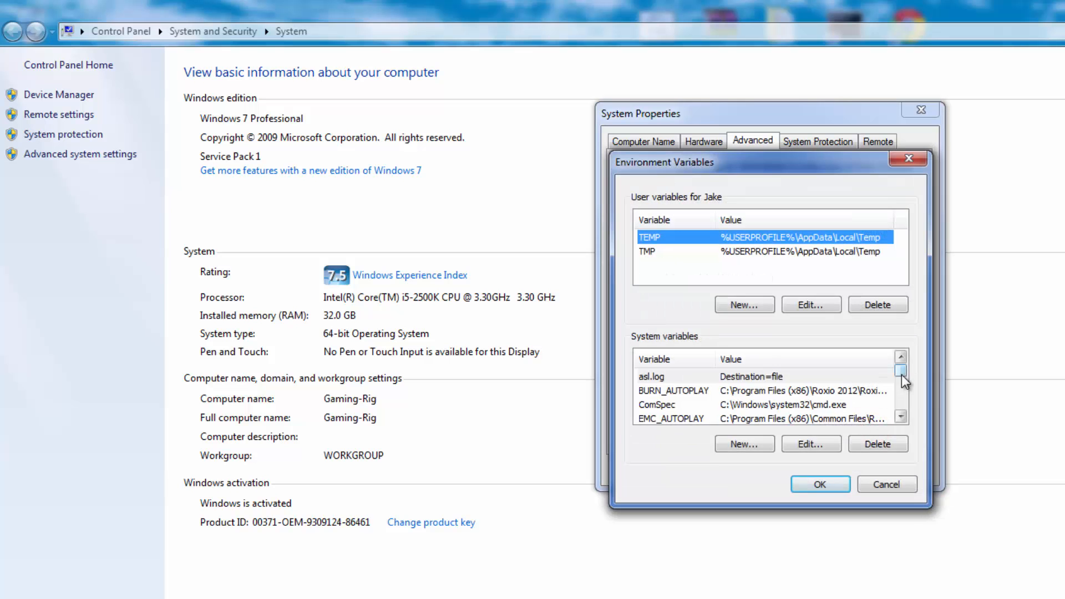
Step: Append ;C:\Windows\System32\PSTools to the system Path variable and confirm both dialogs
left_click(901, 379)
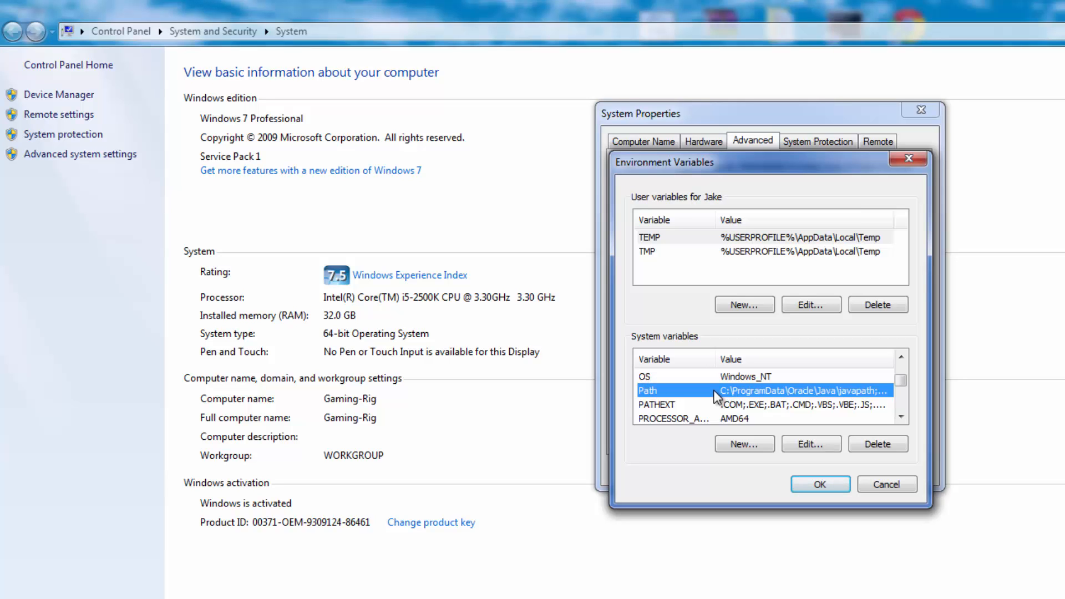
mouse_move(699, 393)
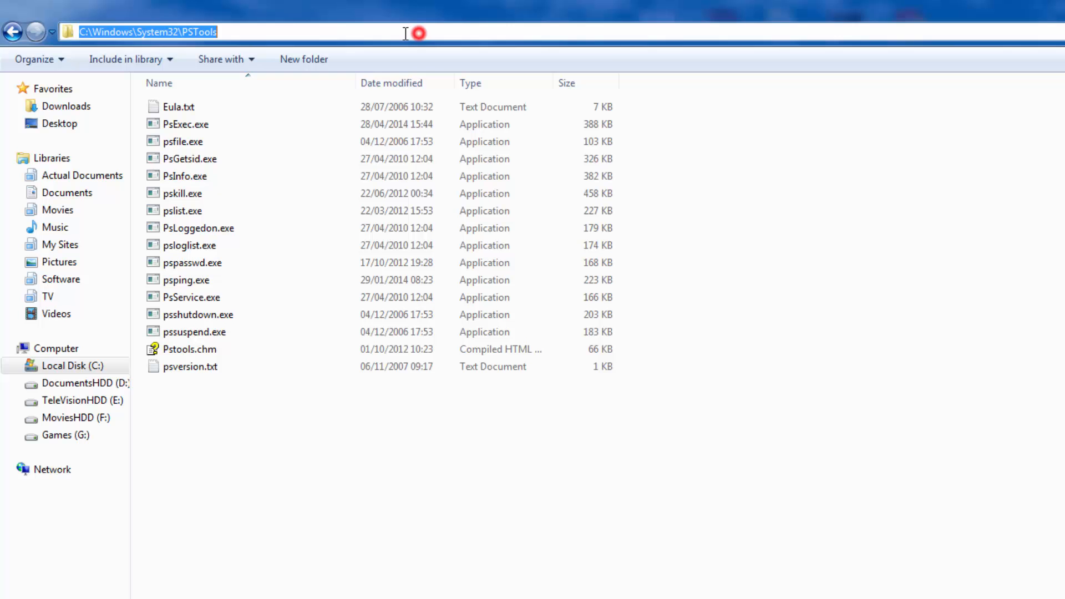
mouse_move(266, 34)
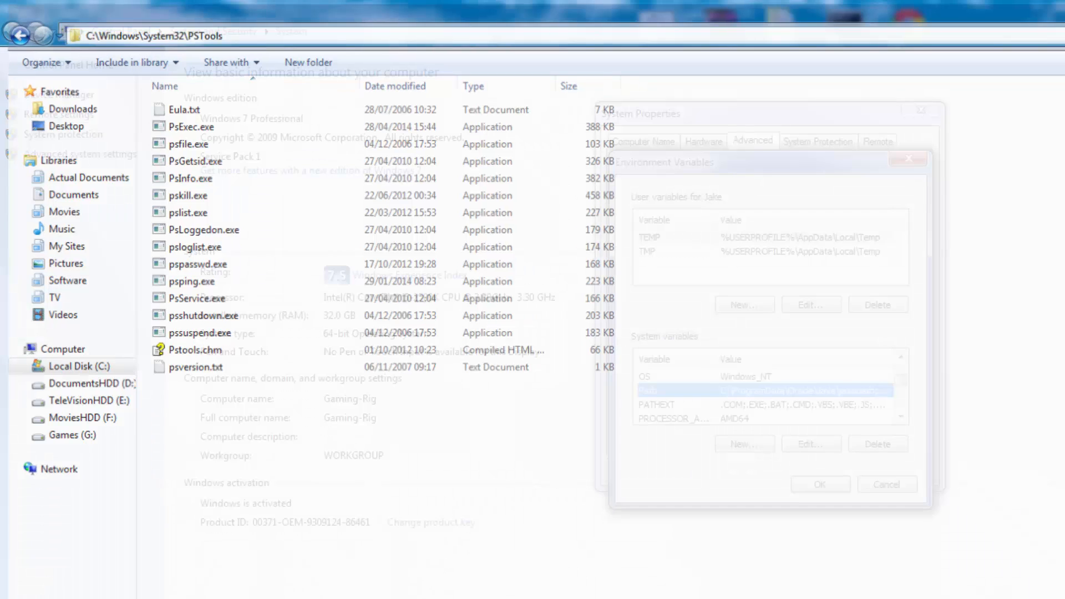
left_click(810, 444)
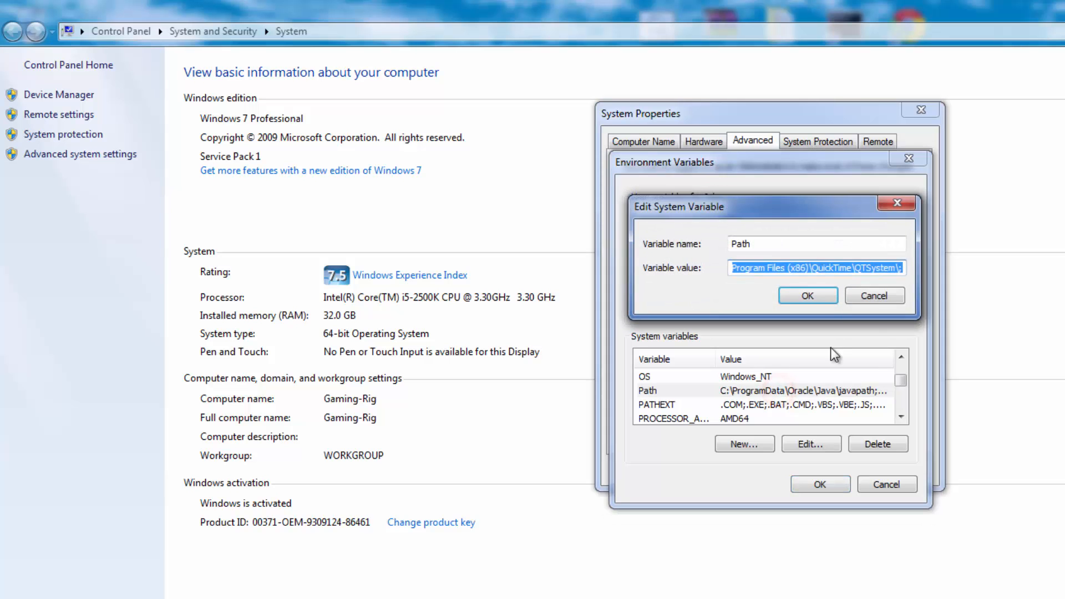
left_click(875, 294)
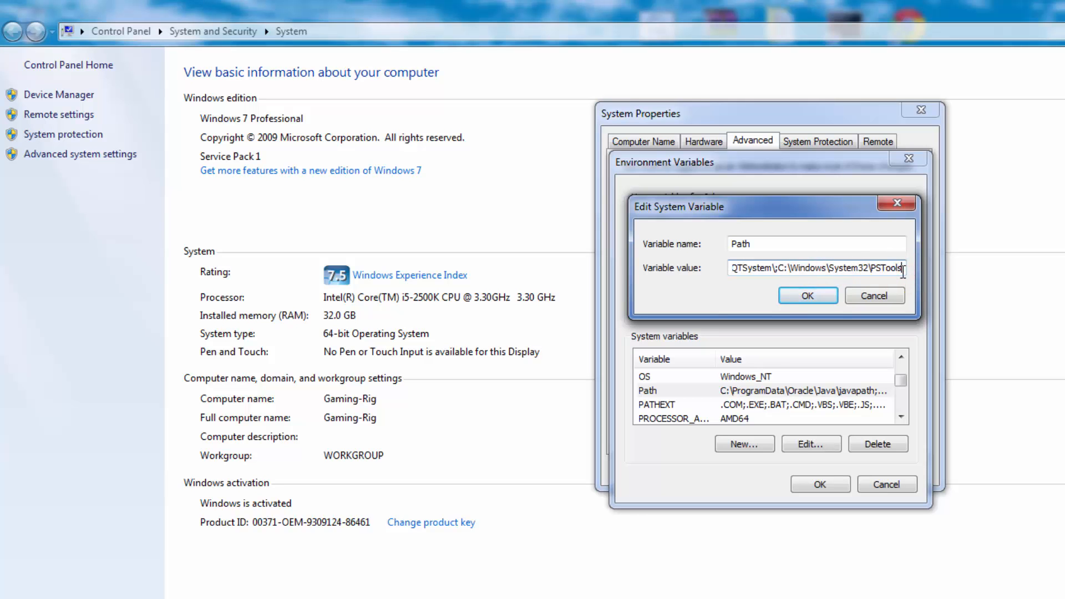
left_click(807, 295)
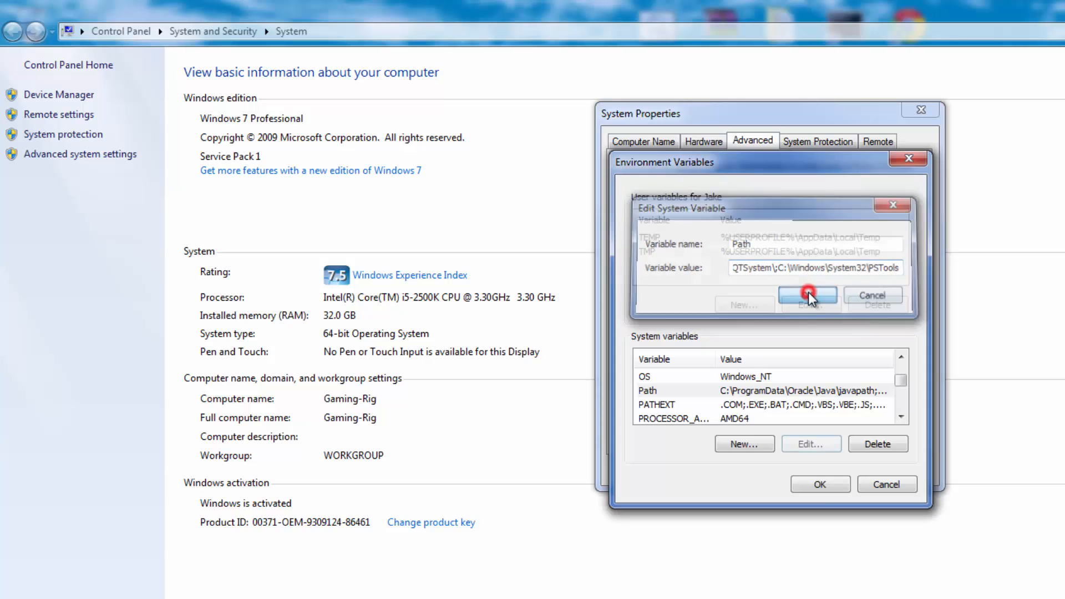
left_click(808, 294)
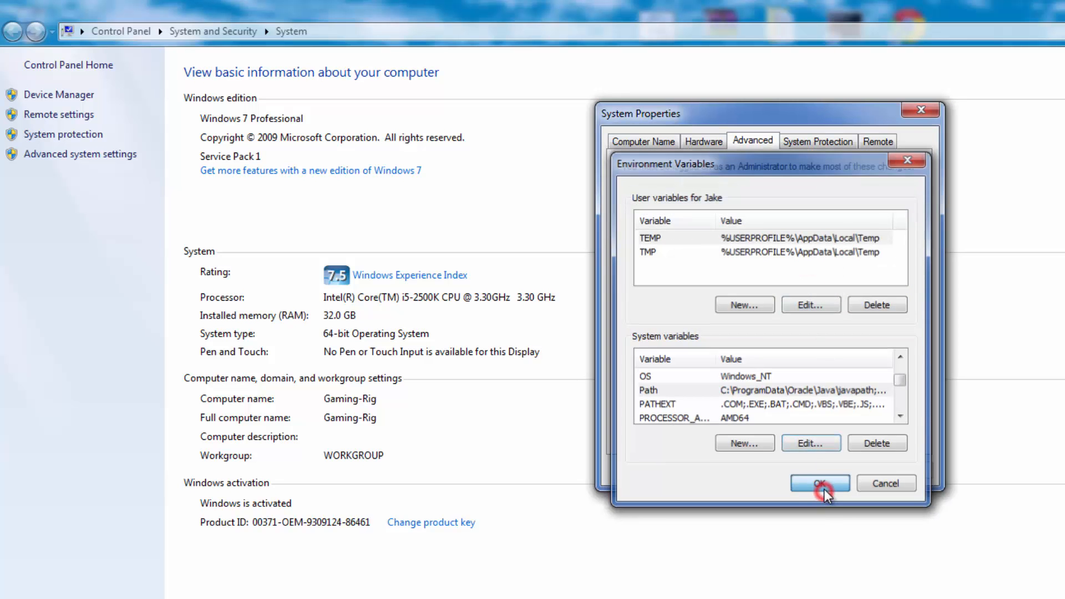
left_click(819, 483)
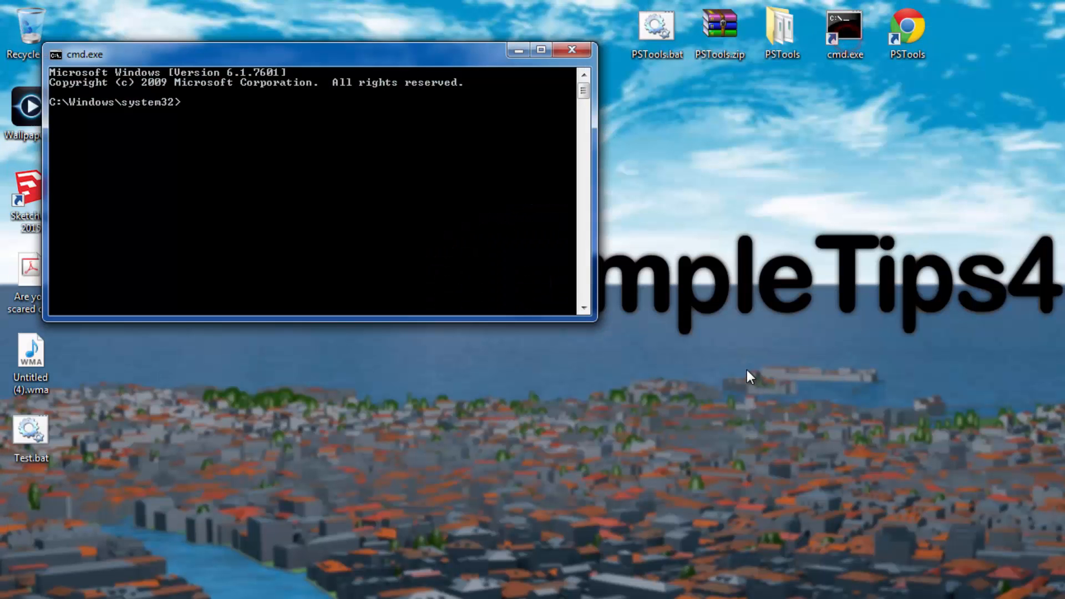
Step: Run psexec in a new Command Prompt and agree to the PsExec license
type("psexec")
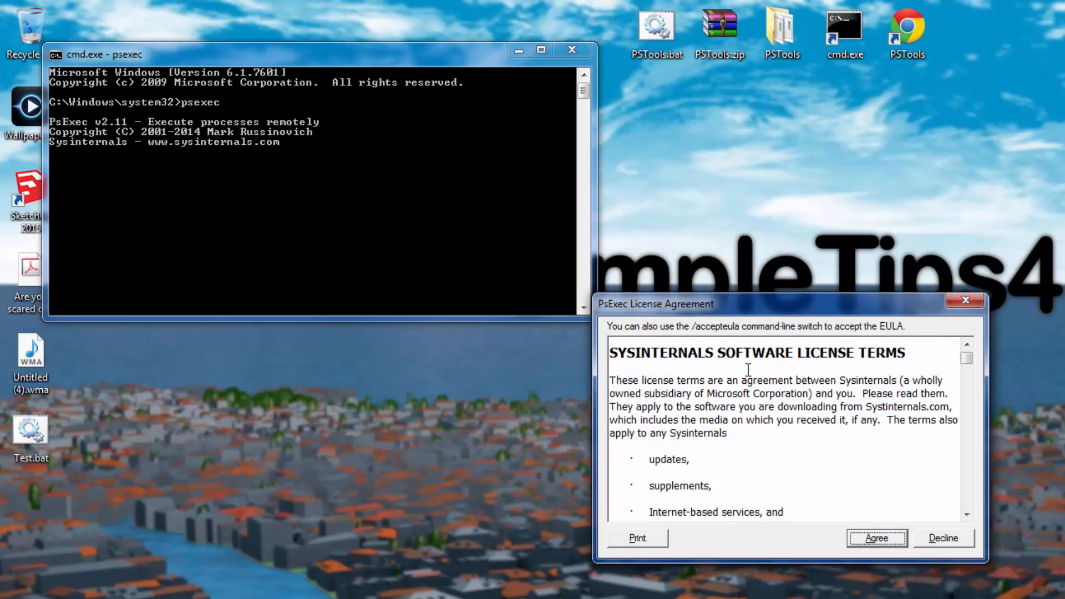
left_click(875, 538)
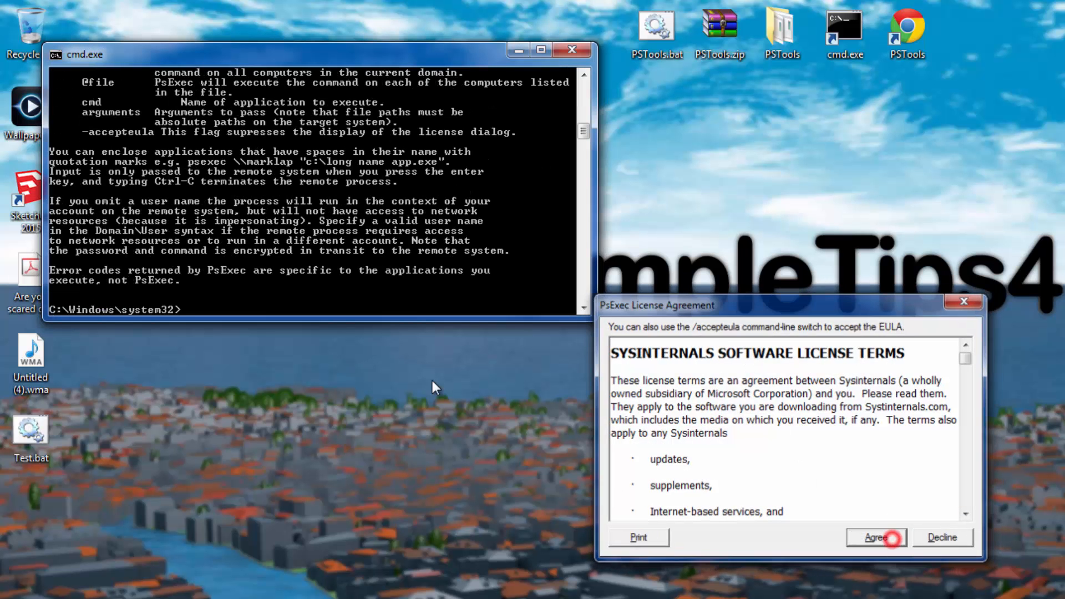
left_click(875, 537)
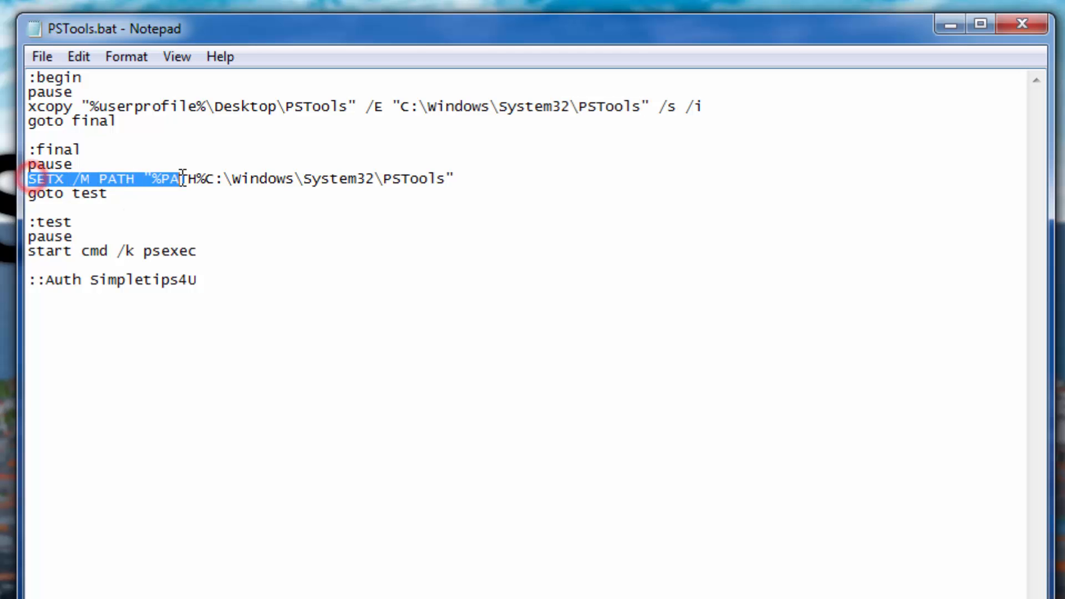
Step: Highlight the SETX /M PATH line and System32\PSTools path in PSTools.bat, then close Notepad
left_click_drag(32, 179, 404, 178)
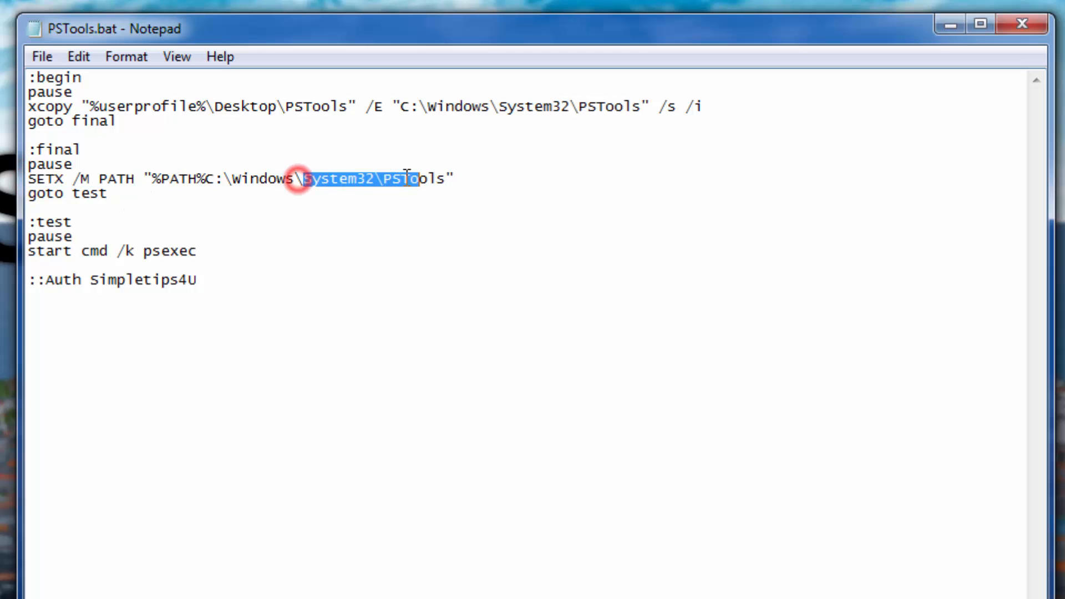
left_click_drag(299, 179, 454, 178)
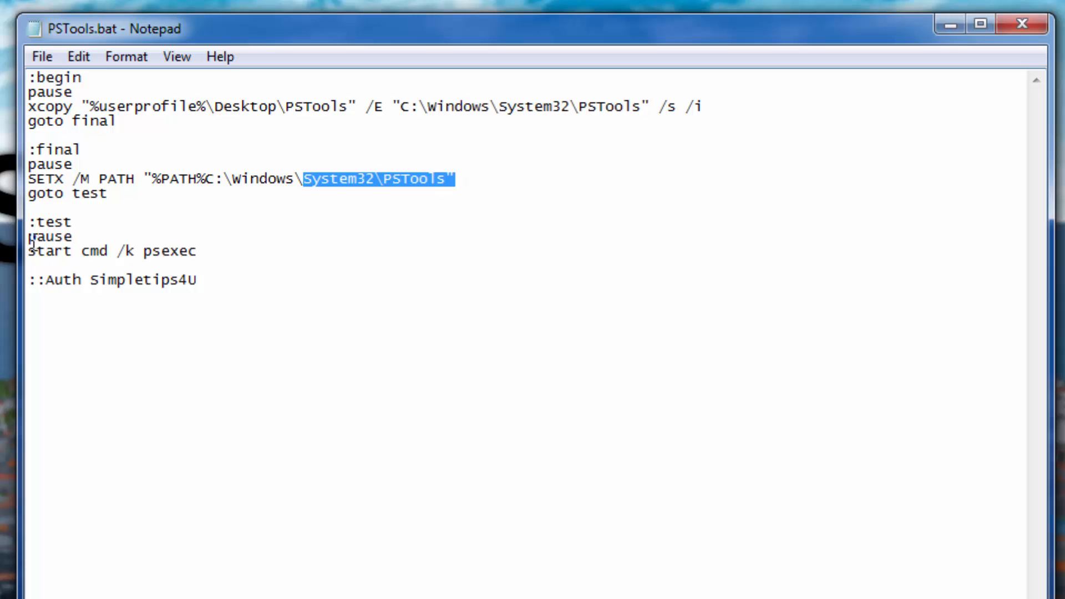
left_click(343, 276)
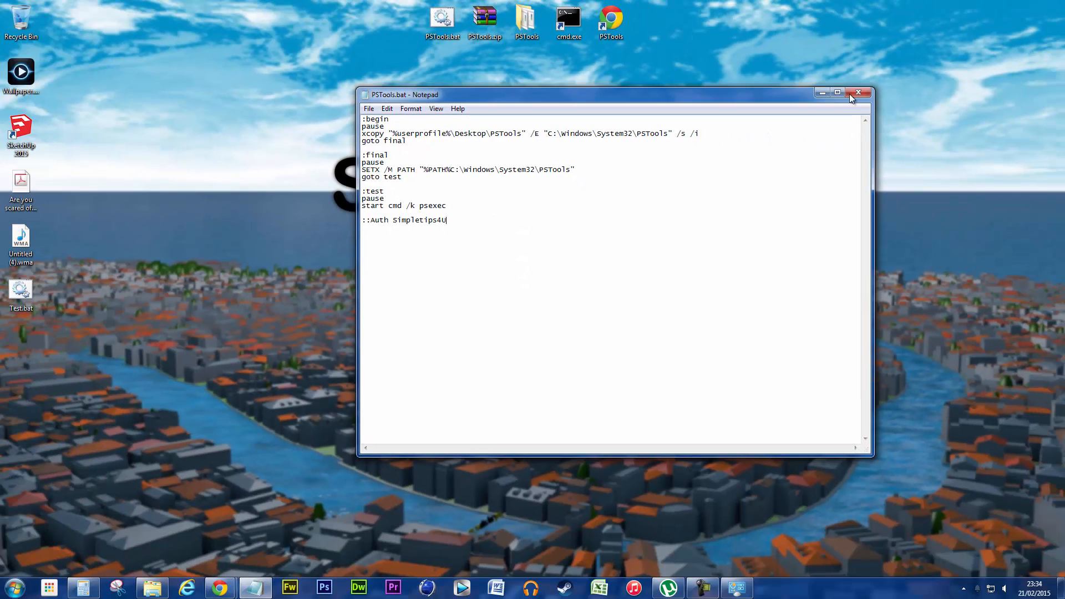
left_click(858, 93)
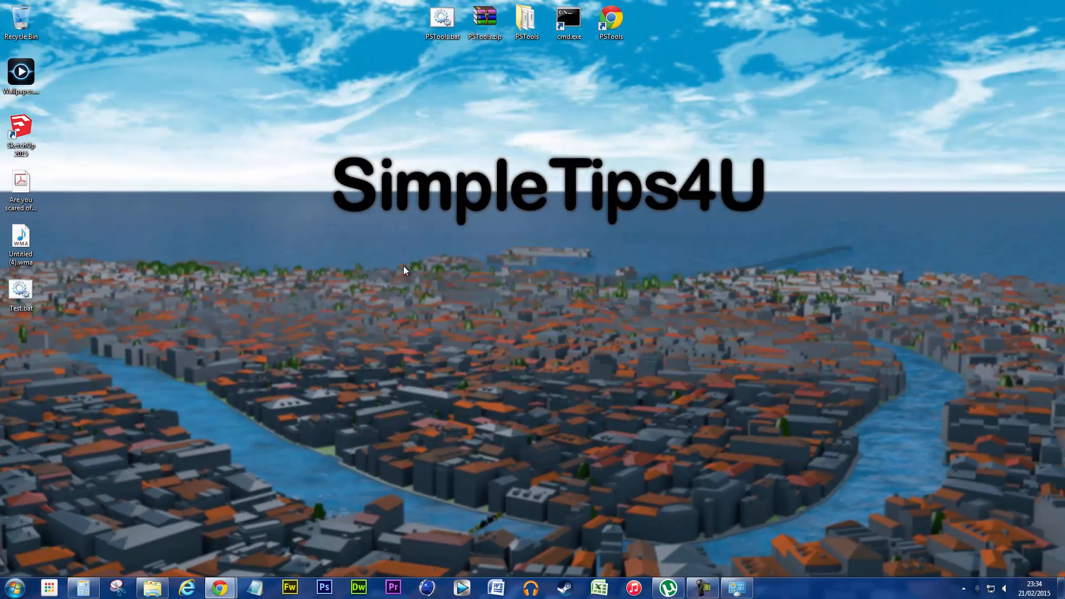